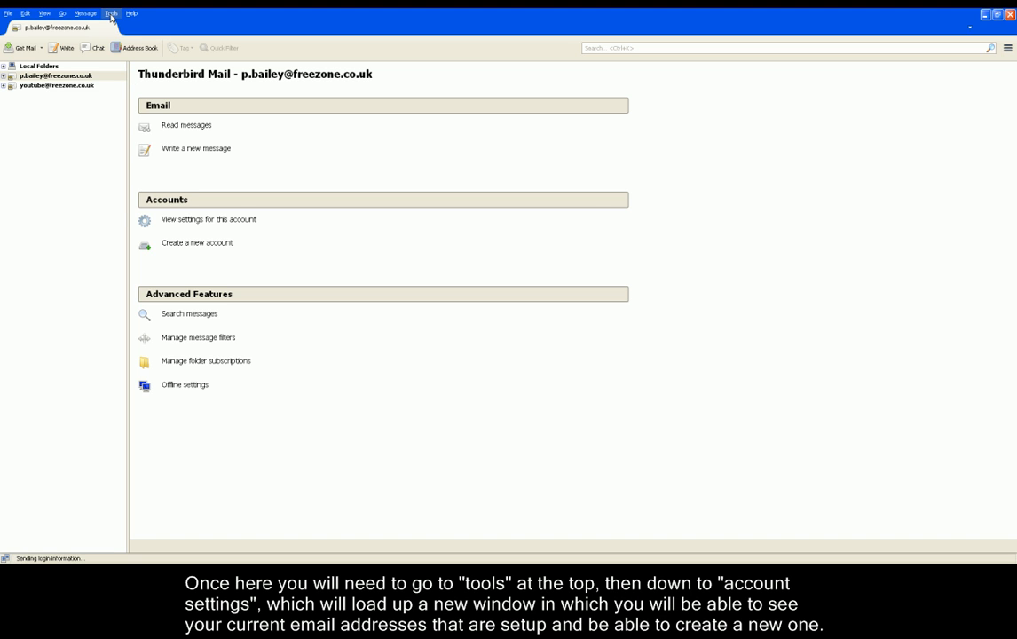
# Open Account Settings from the Tools menu and reveal the Account Actions options.
pyautogui.click(110, 13)
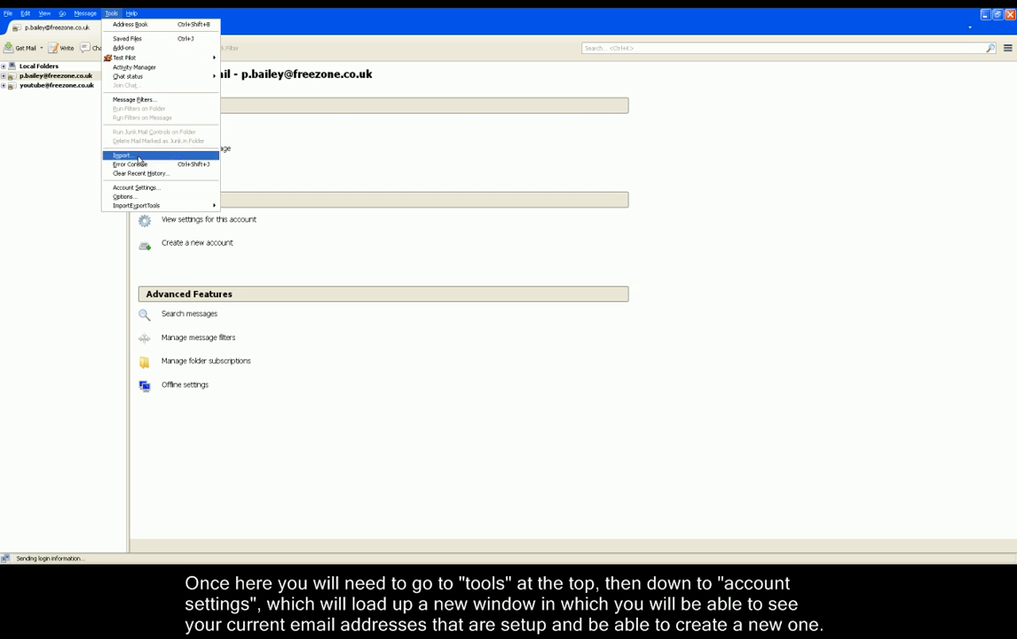
pyautogui.moveTo(134, 187)
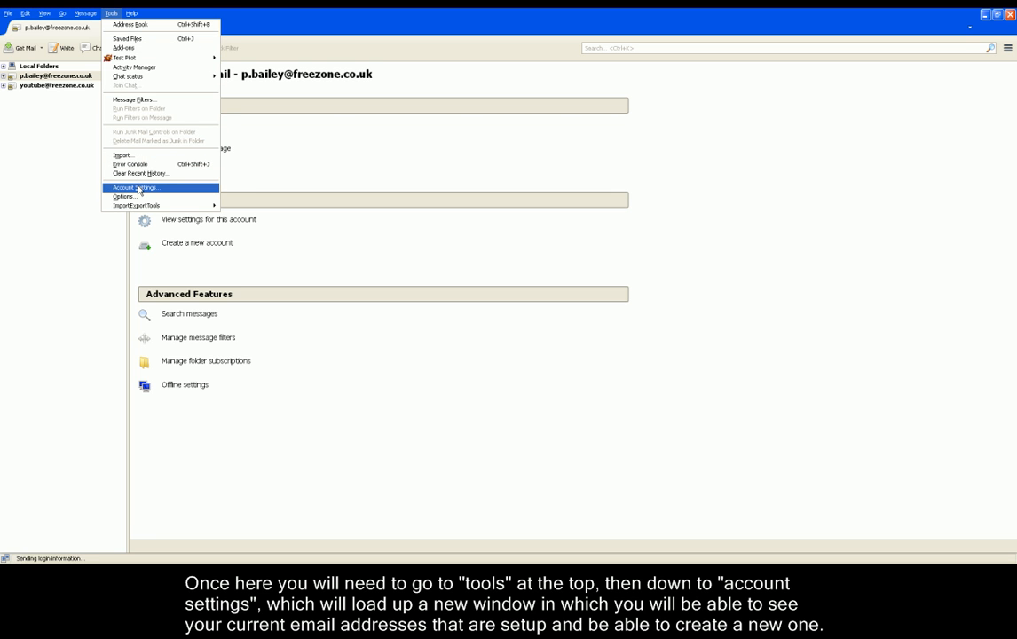
pyautogui.click(134, 187)
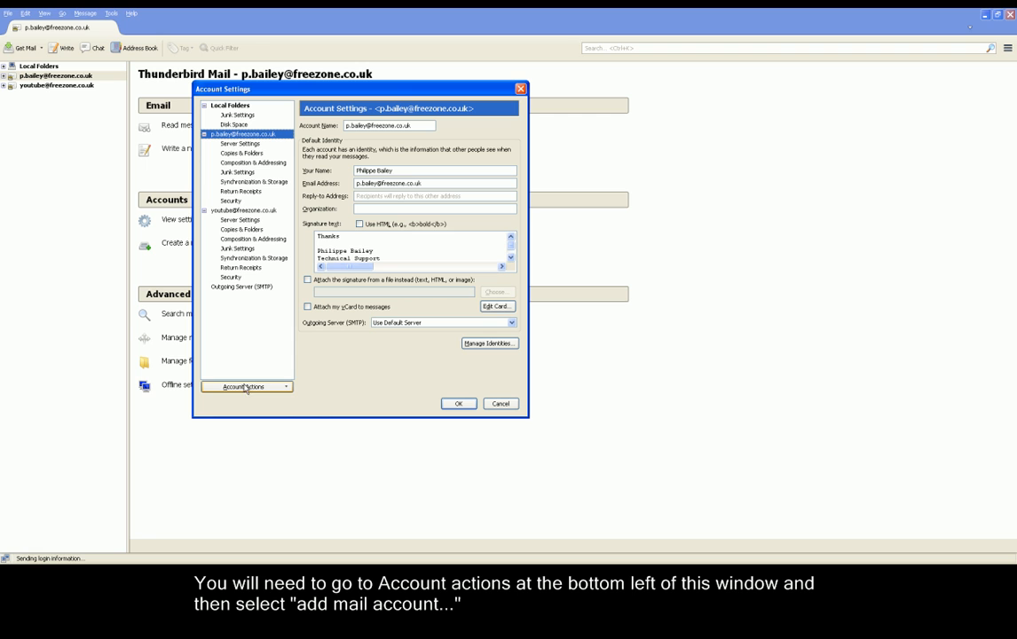
pyautogui.click(244, 386)
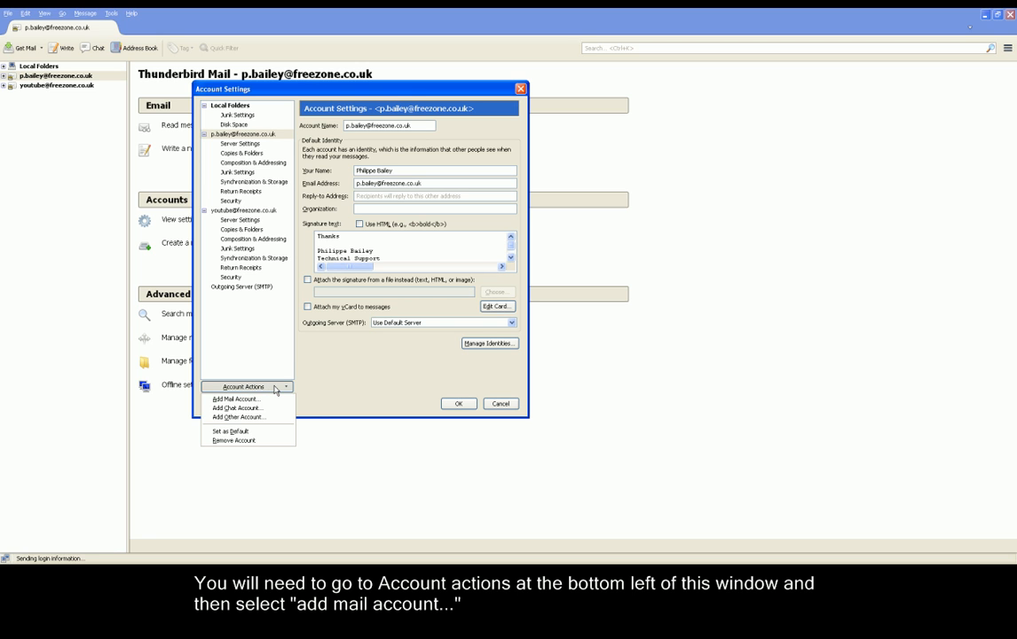
pyautogui.moveTo(236, 398)
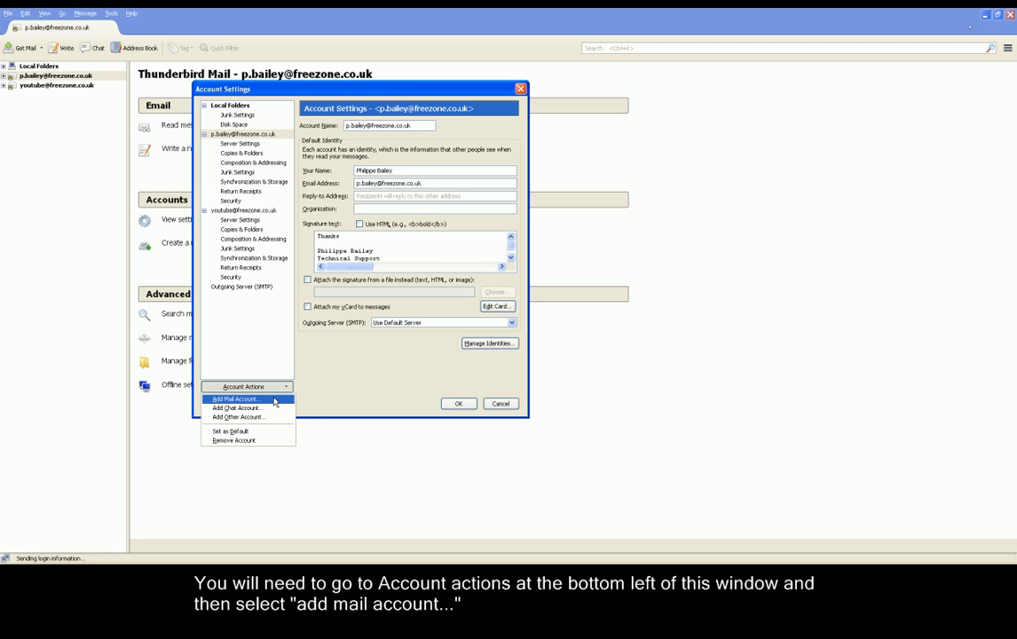
pyautogui.click(236, 397)
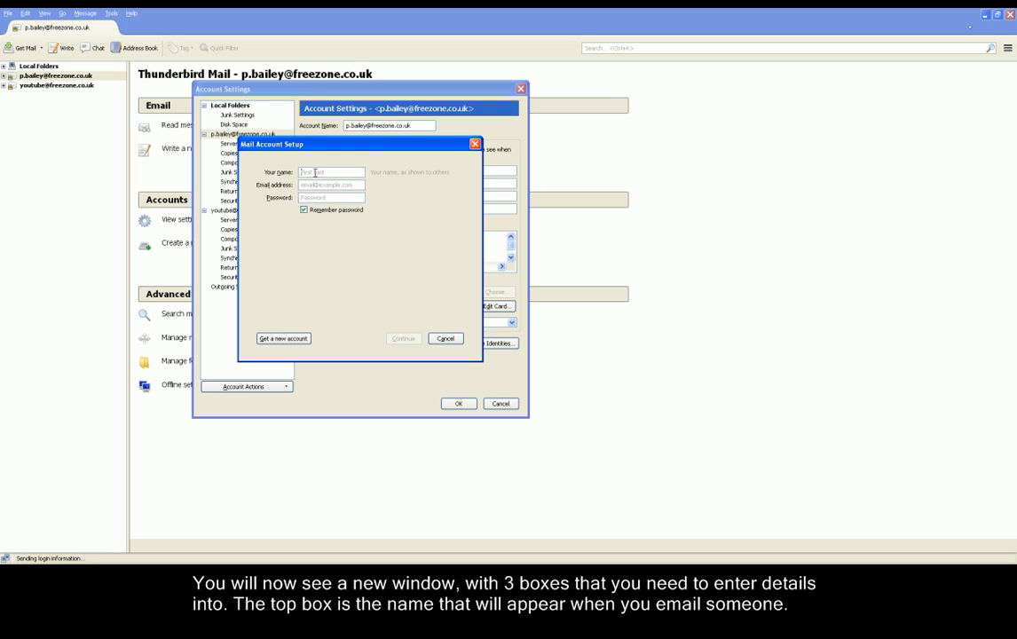
pyautogui.write('e')
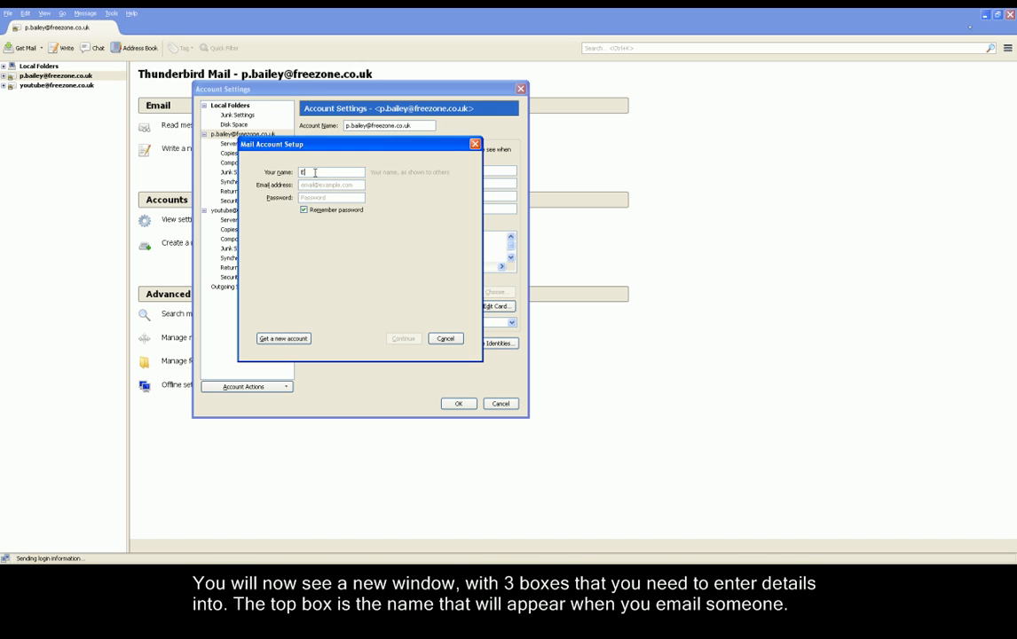
pyautogui.write('EmailName')
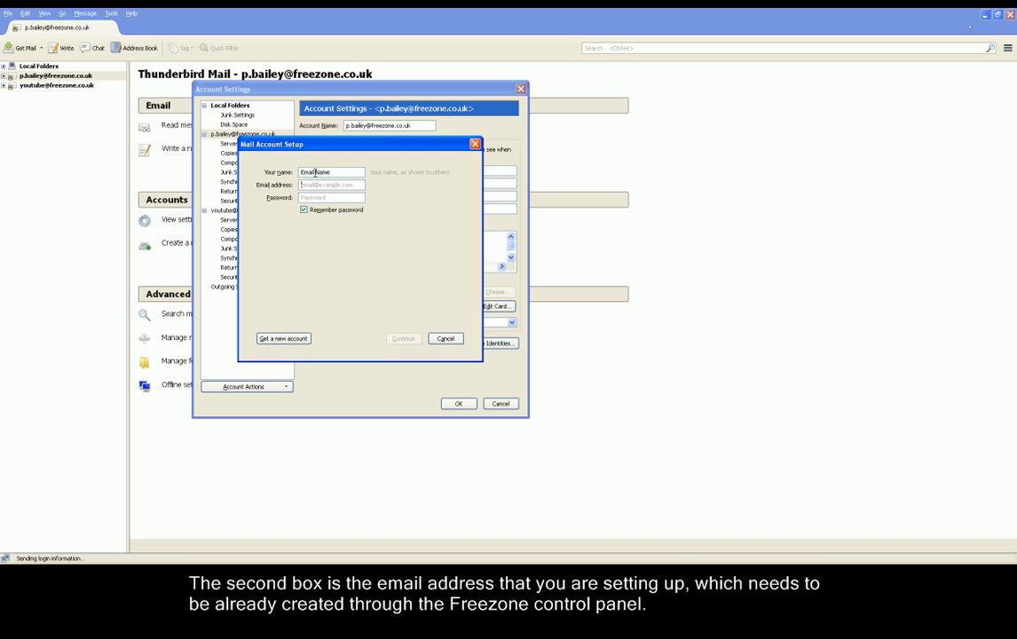
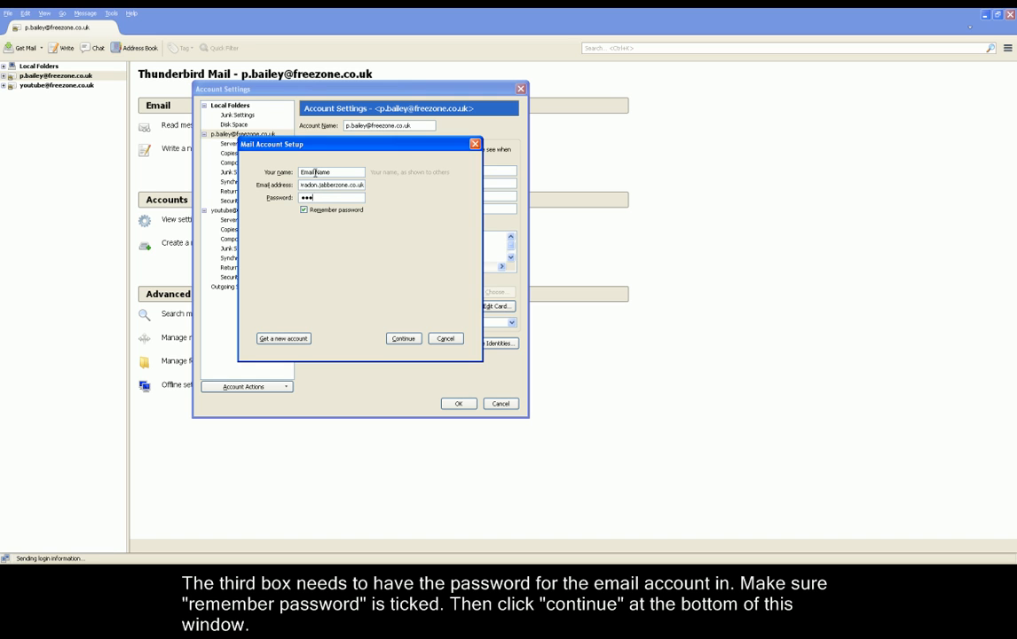
pyautogui.write('password')
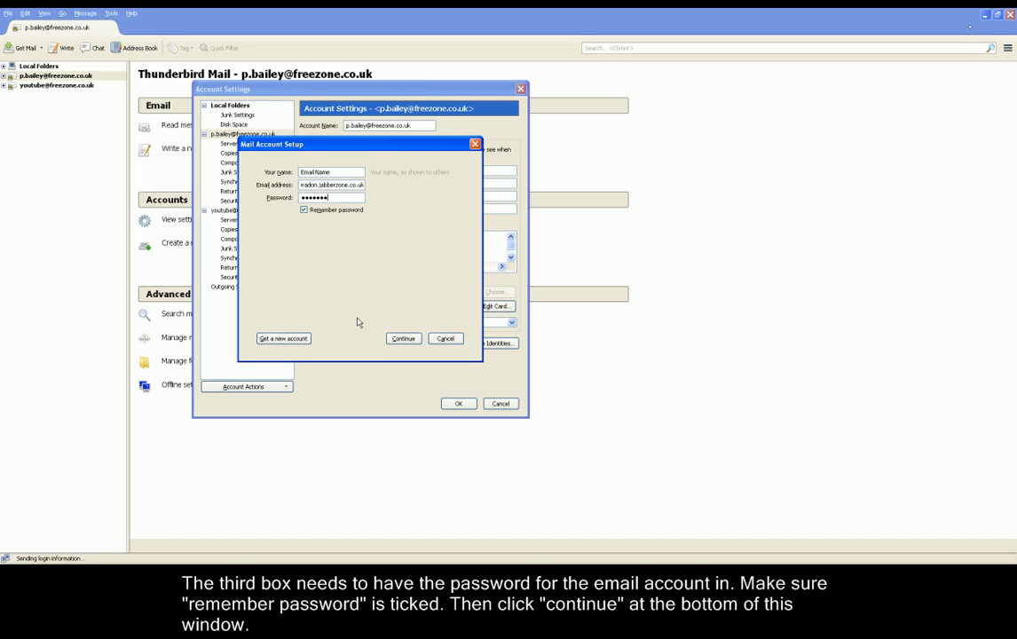
pyautogui.click(403, 338)
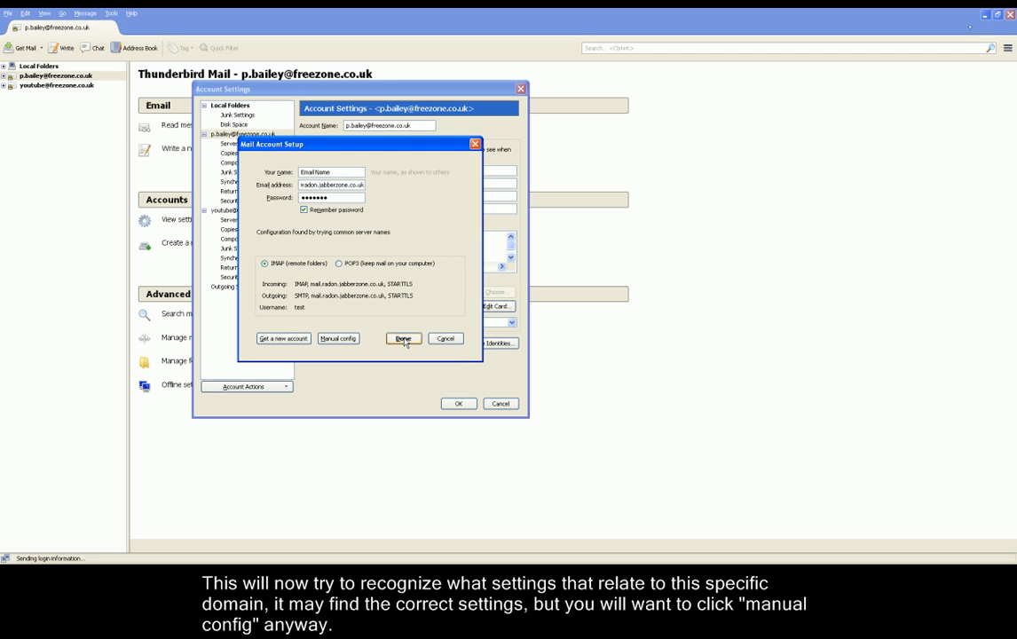
pyautogui.moveTo(338, 338)
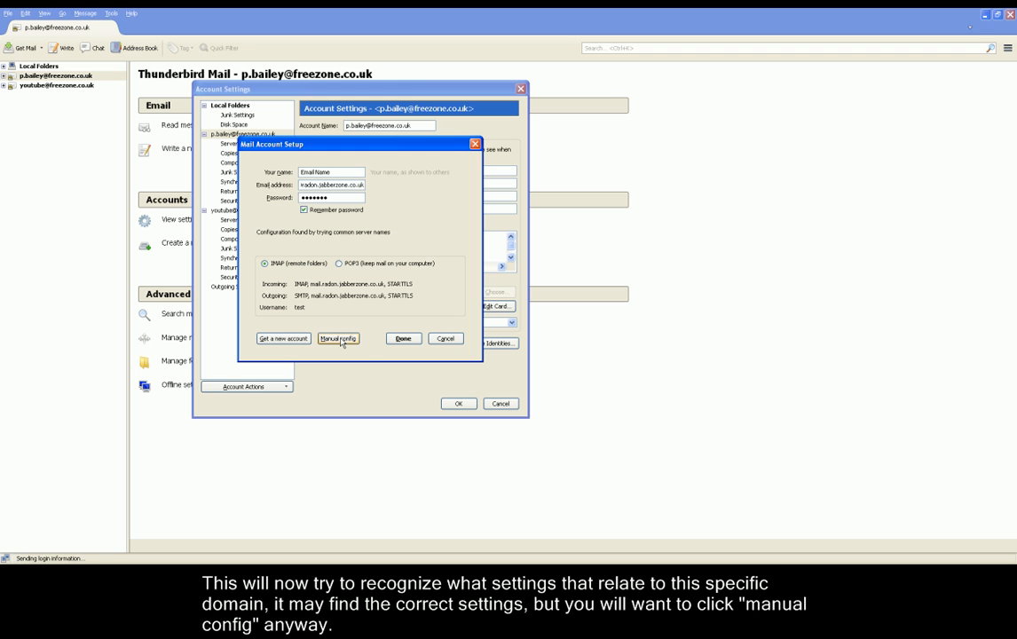
# Switch to manual configuration with IMAP incoming server mail.radon.jabberzone.co.uk.
pyautogui.click(337, 338)
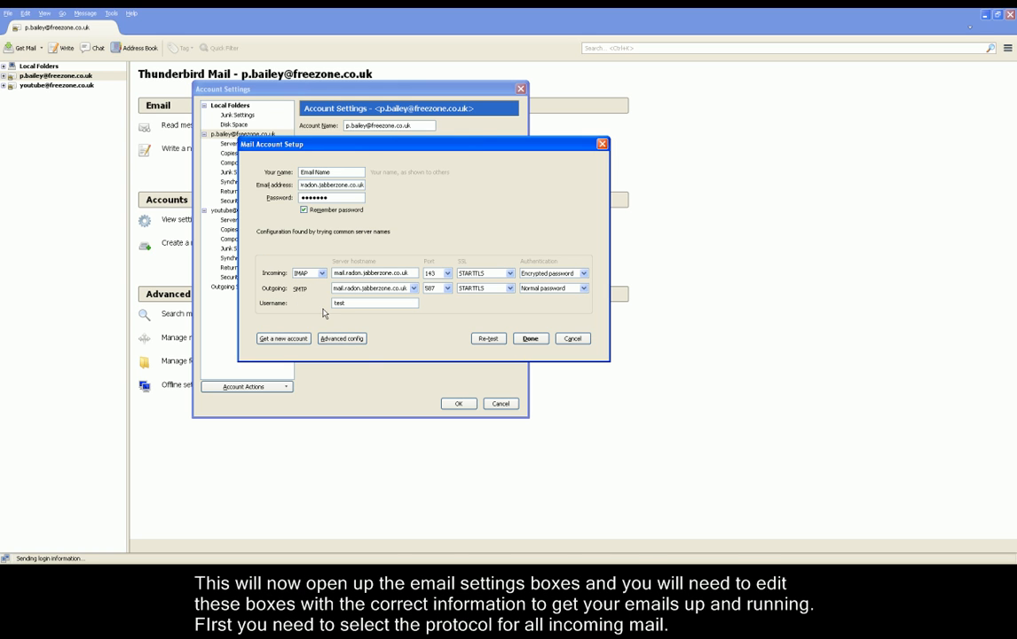
pyautogui.click(321, 272)
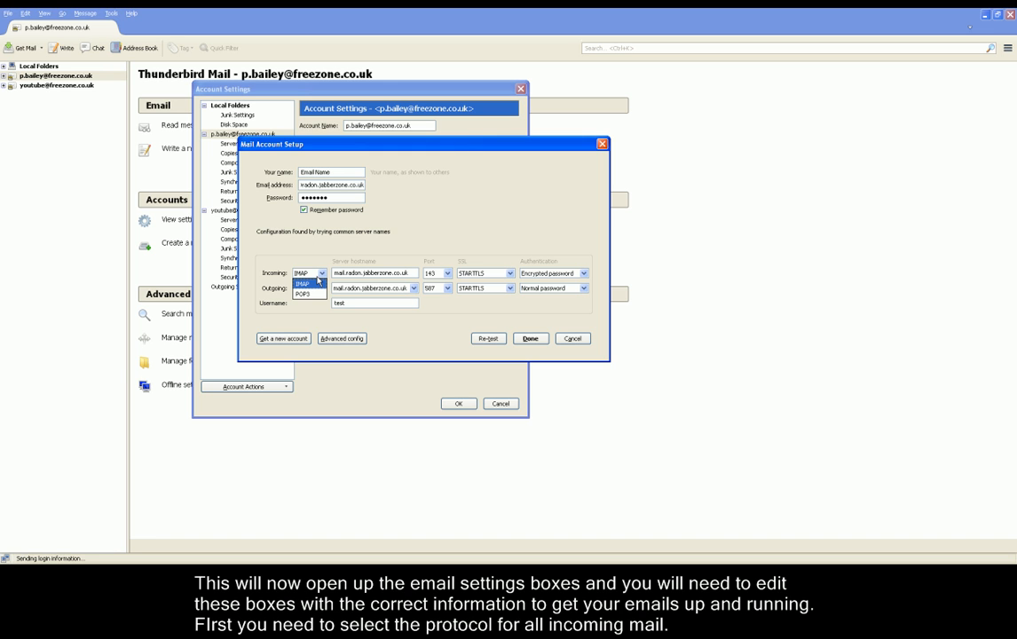
pyautogui.moveTo(317, 289)
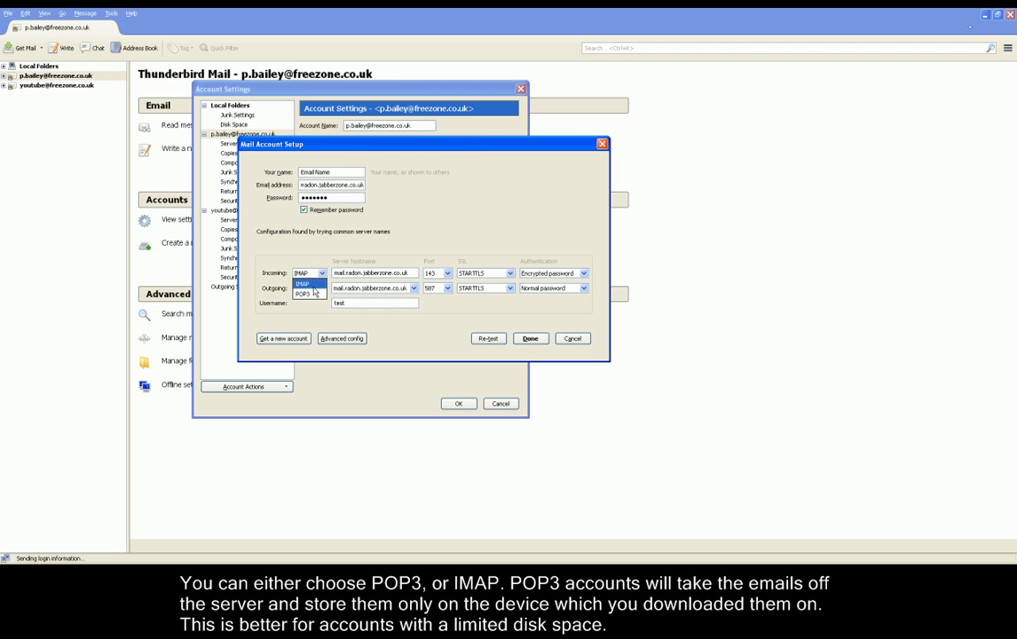
pyautogui.moveTo(303, 294)
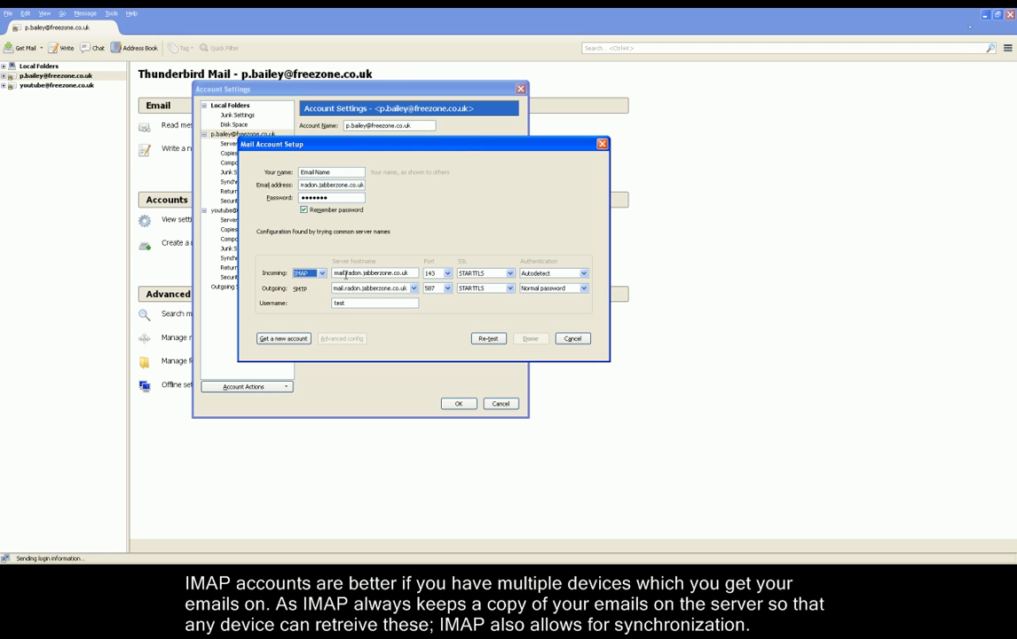
pyautogui.tripleClick(372, 273)
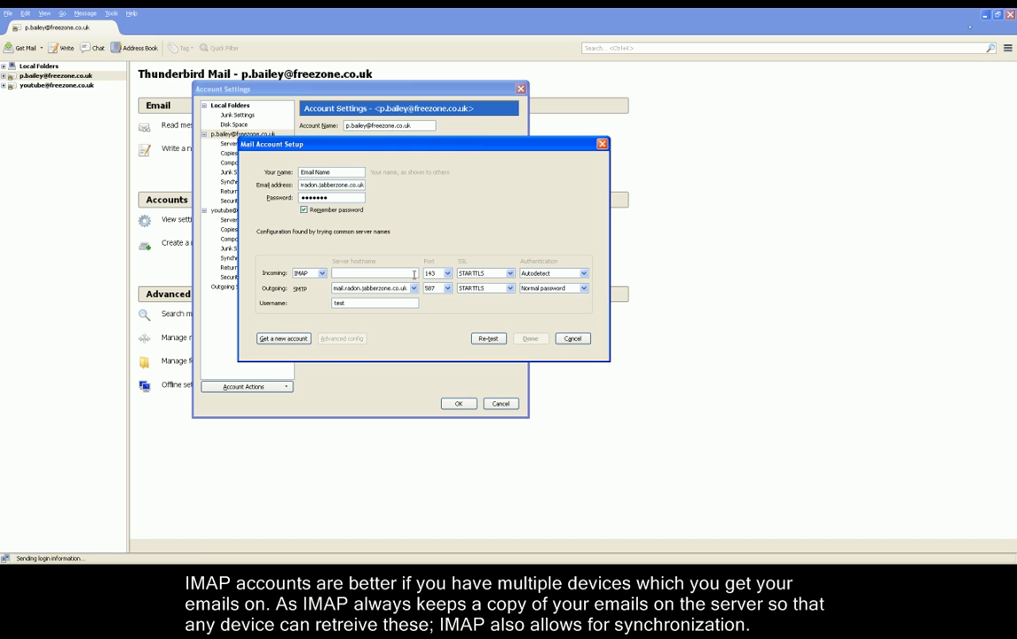
pyautogui.write('mail.radon.jabberzone.co.uk')
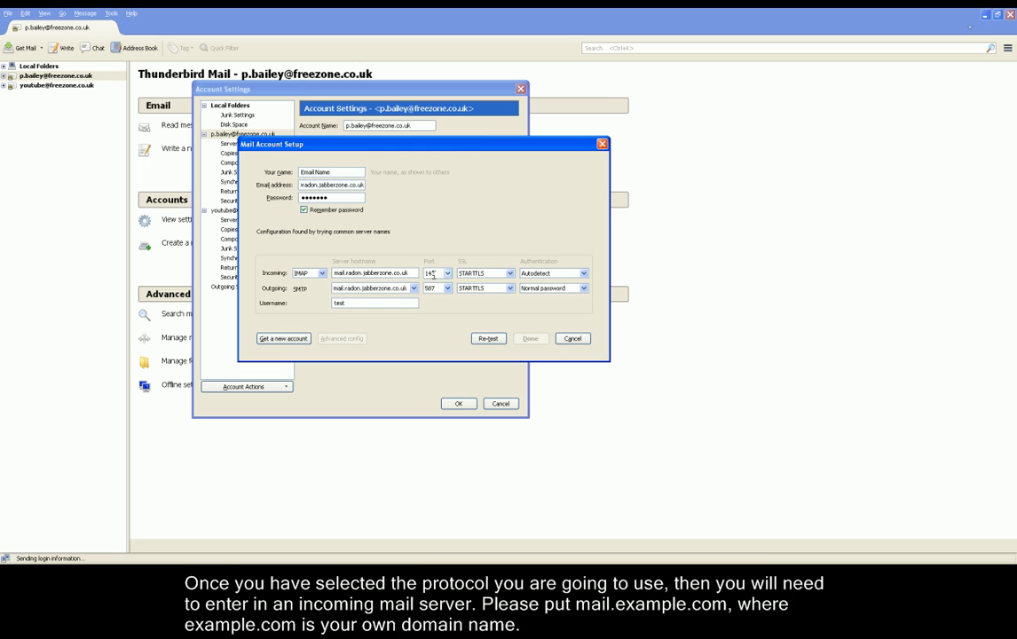
# Set the incoming server to port 143, STARTTLS and normal password authentication.
pyautogui.click(446, 273)
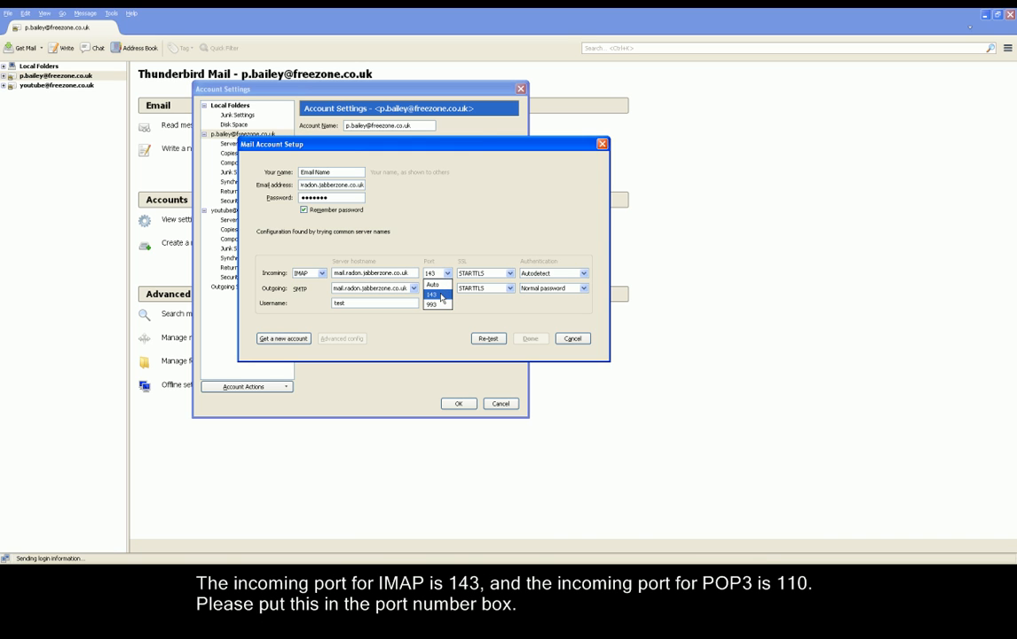
pyautogui.click(432, 293)
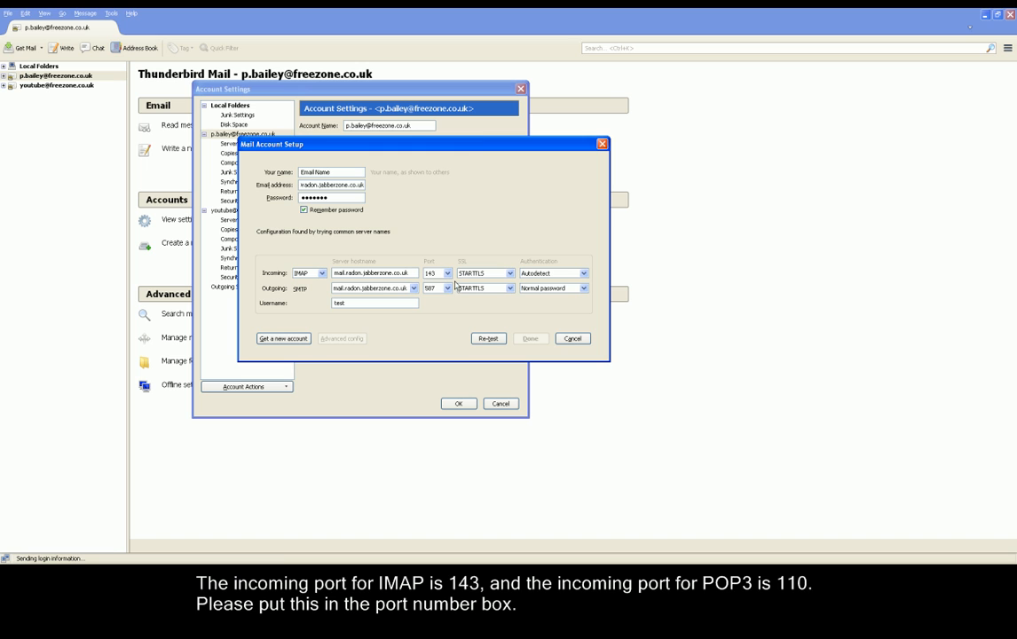
pyautogui.click(484, 273)
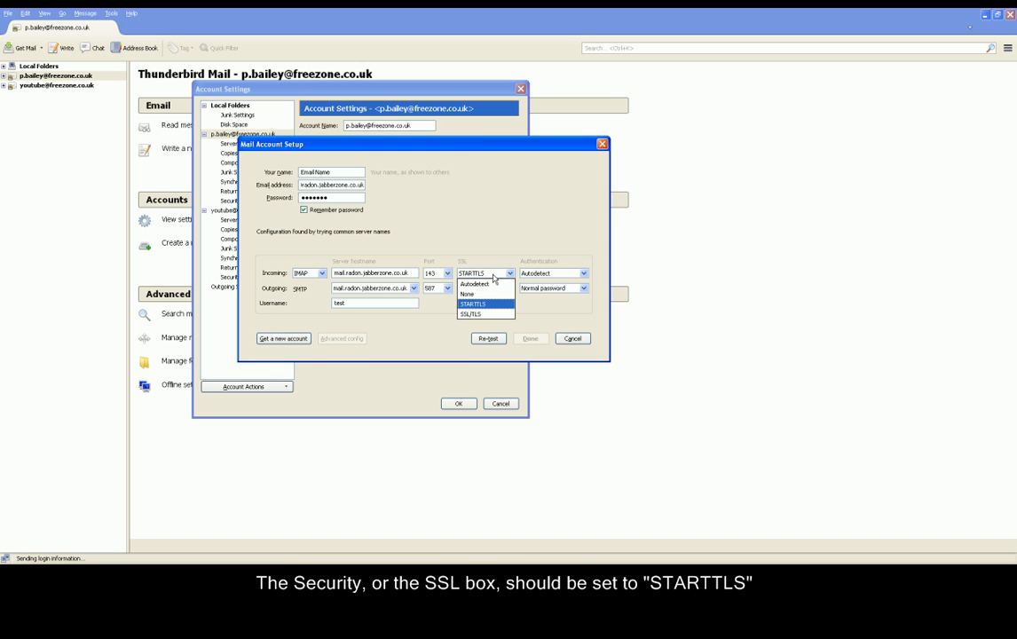
pyautogui.click(472, 304)
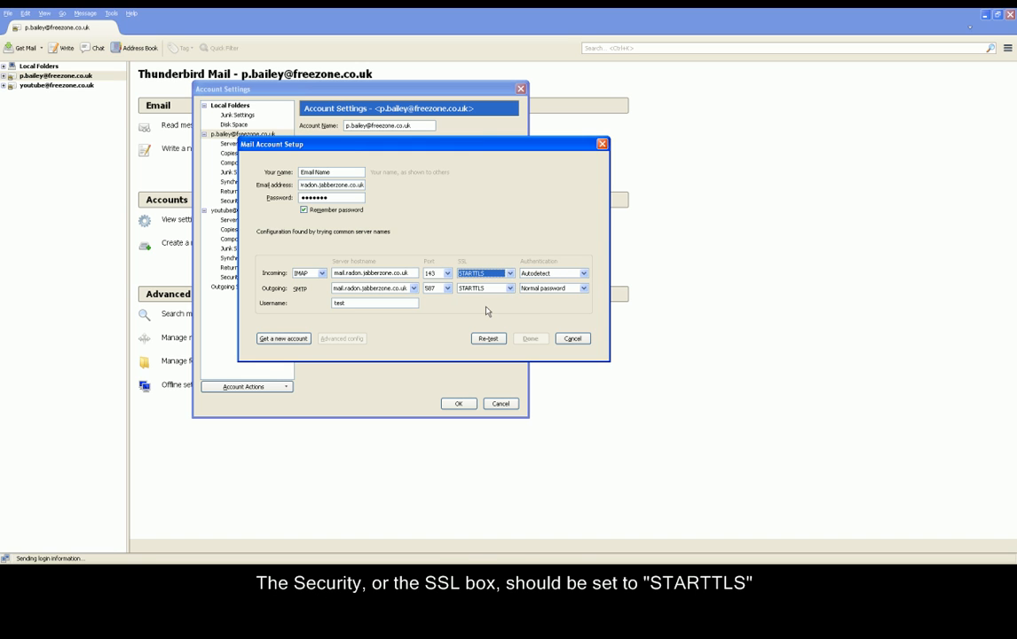
pyautogui.click(584, 272)
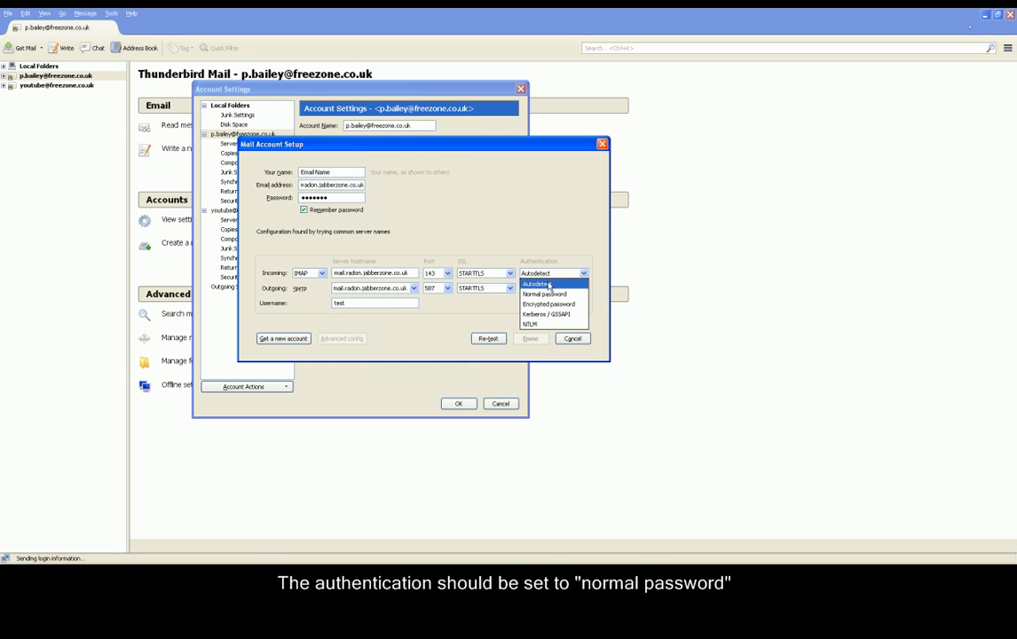
pyautogui.moveTo(545, 293)
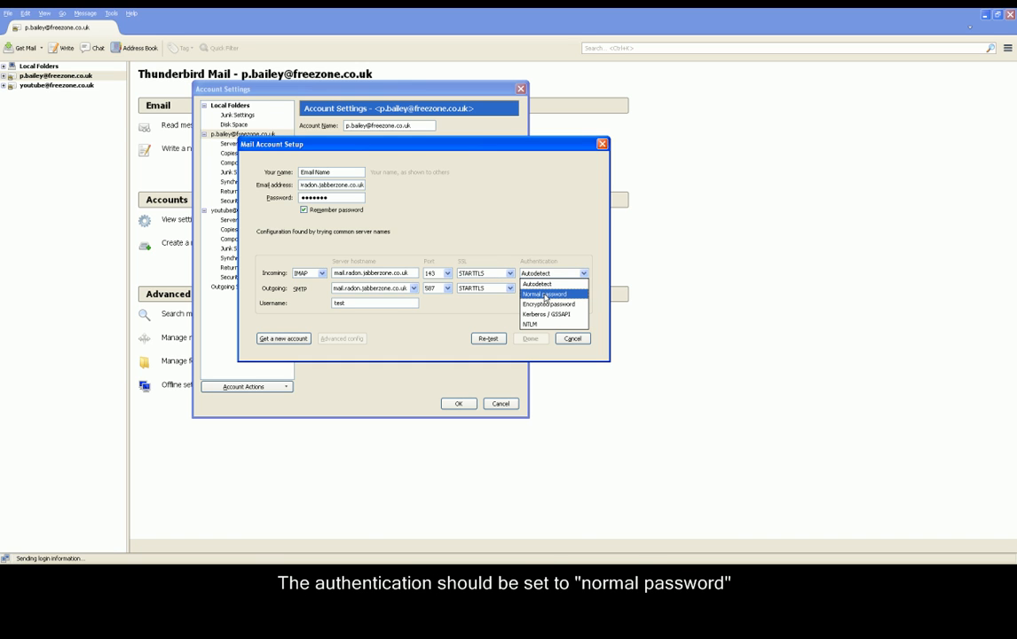
pyautogui.click(544, 294)
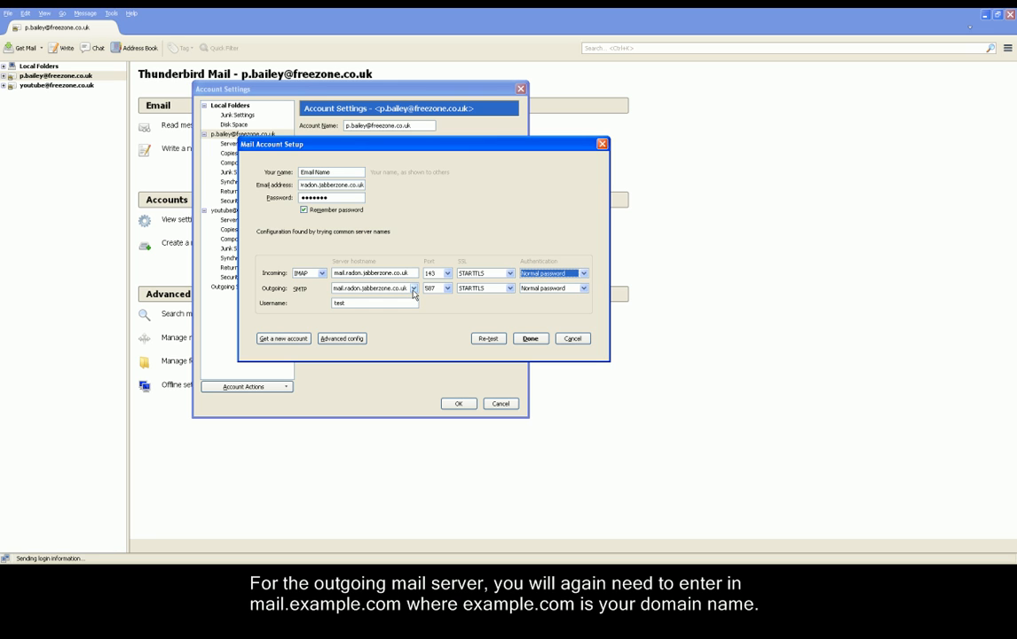
pyautogui.moveTo(448, 294)
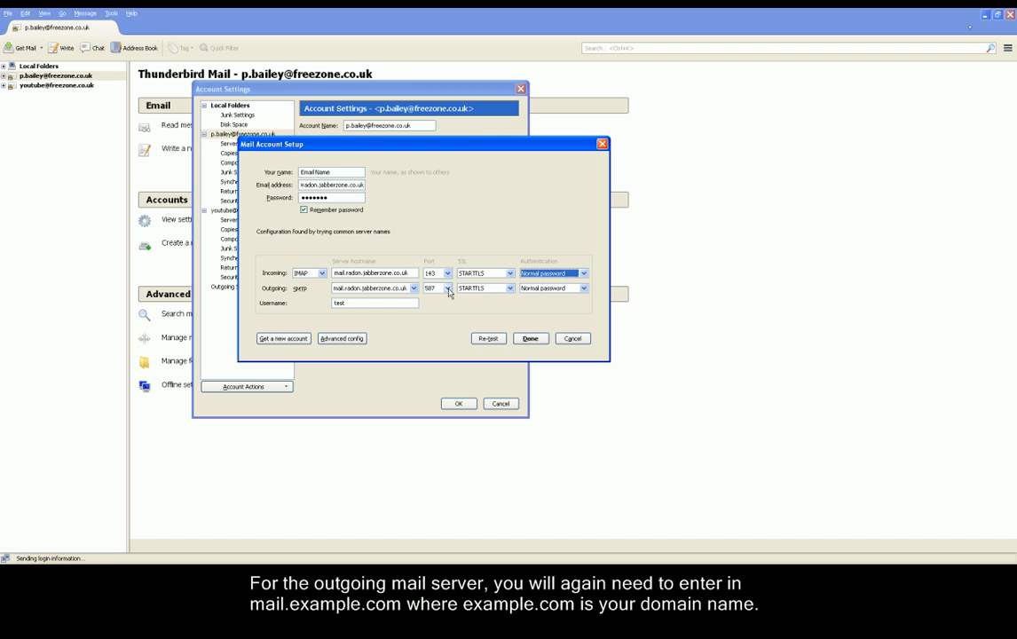
# Set the outgoing SMTP server to port 587, STARTTLS and normal password.
pyautogui.click(448, 288)
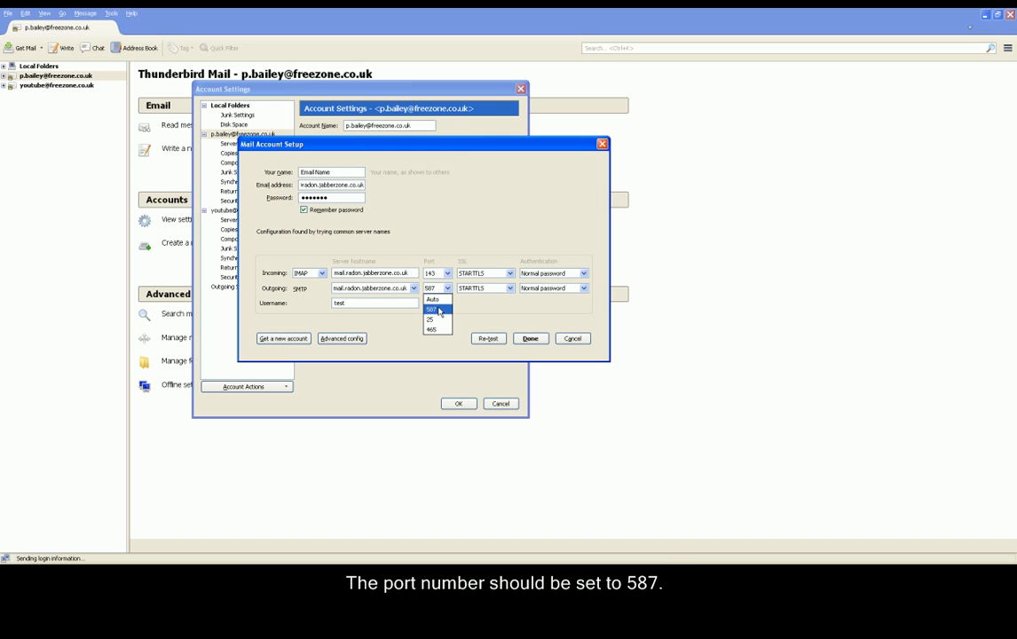
pyautogui.click(434, 309)
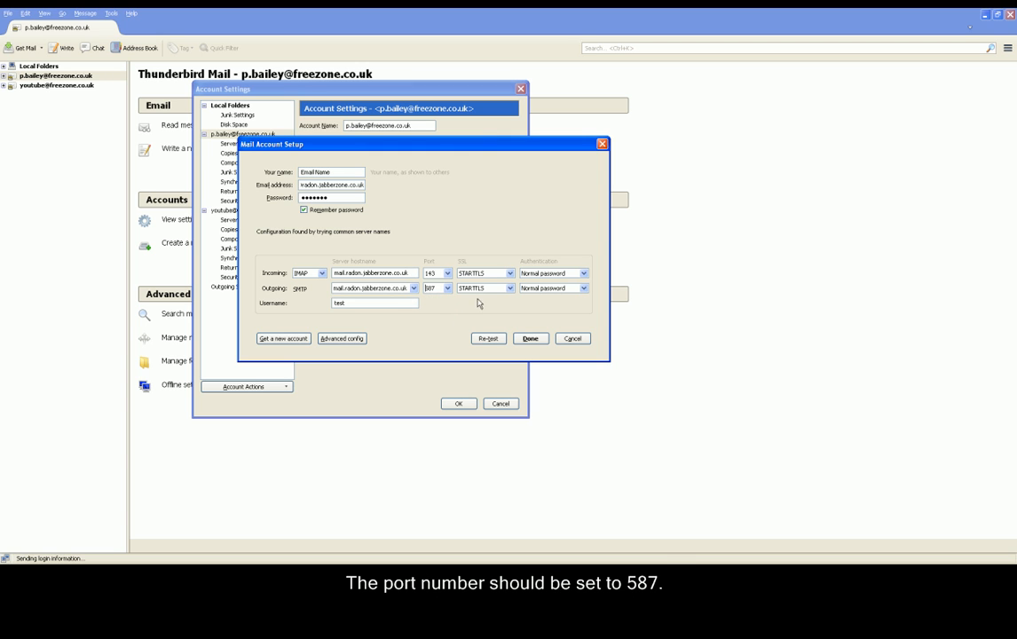
pyautogui.click(511, 287)
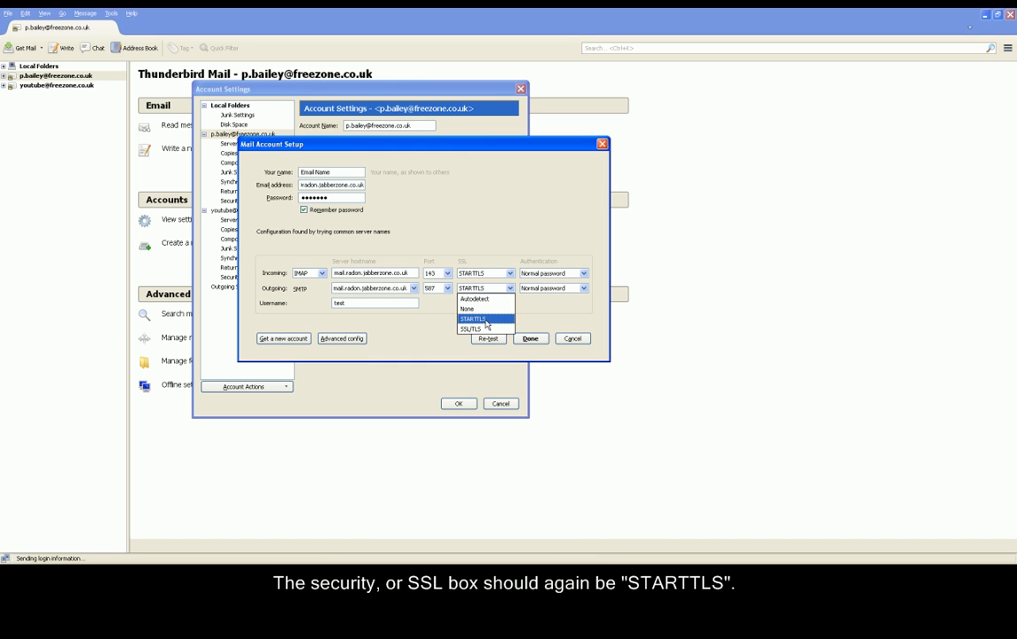
pyautogui.click(473, 319)
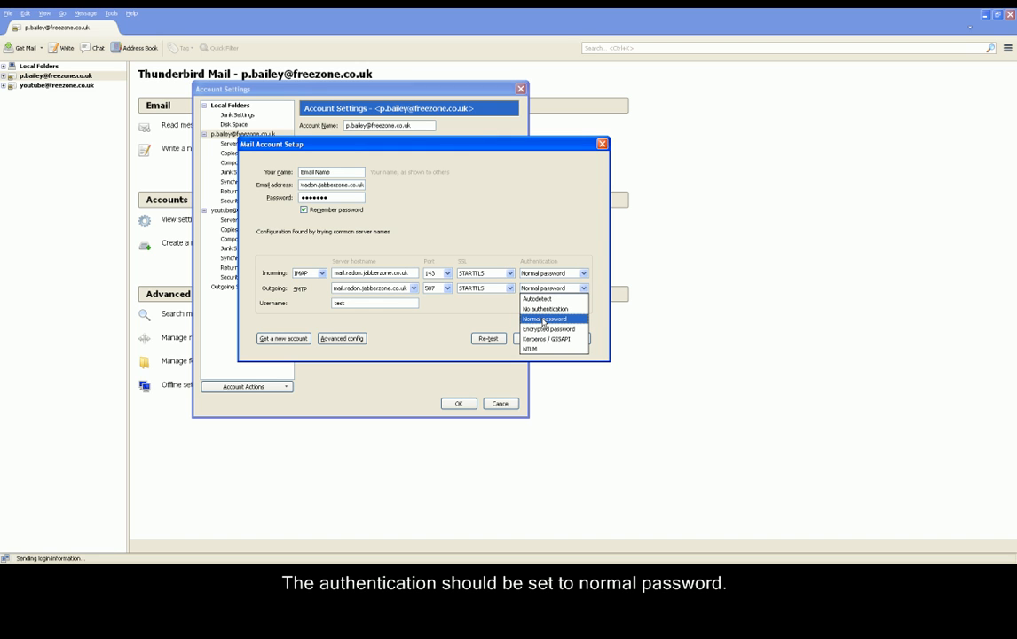
pyautogui.click(547, 319)
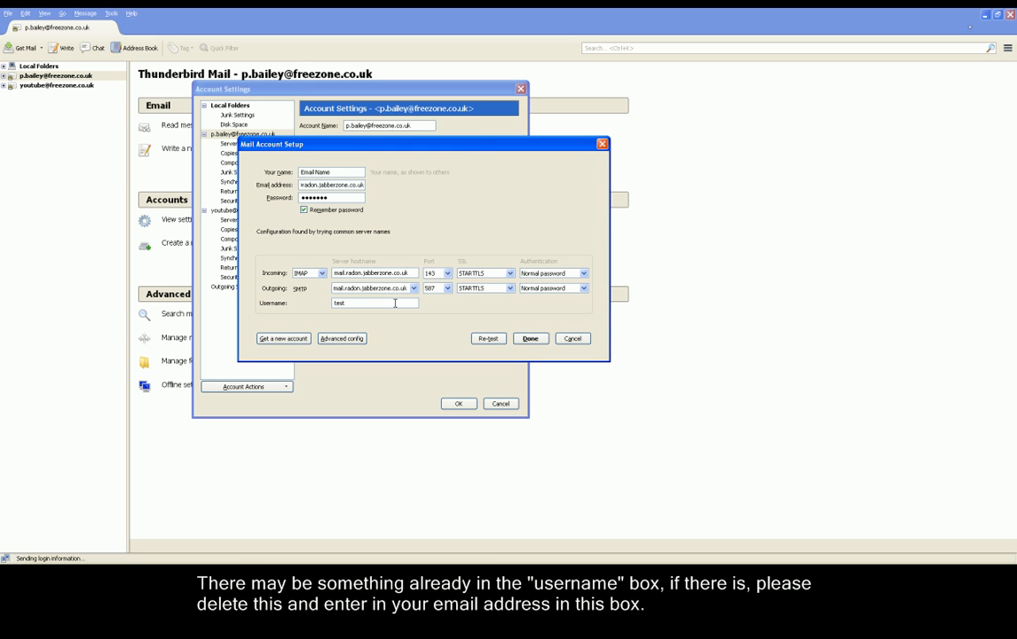
pyautogui.write('@')
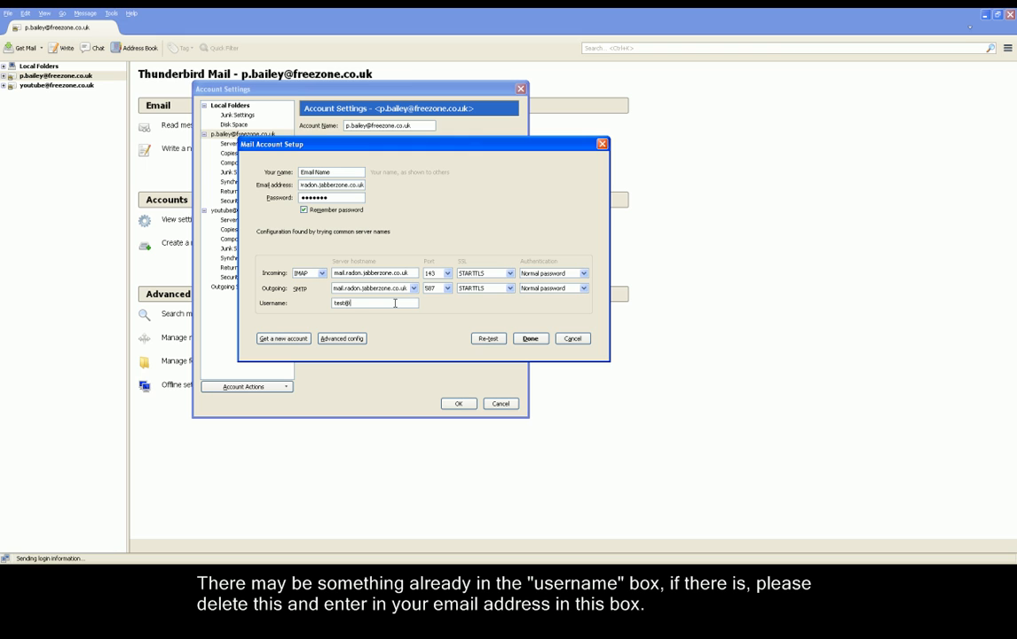
pyautogui.write('radon.')
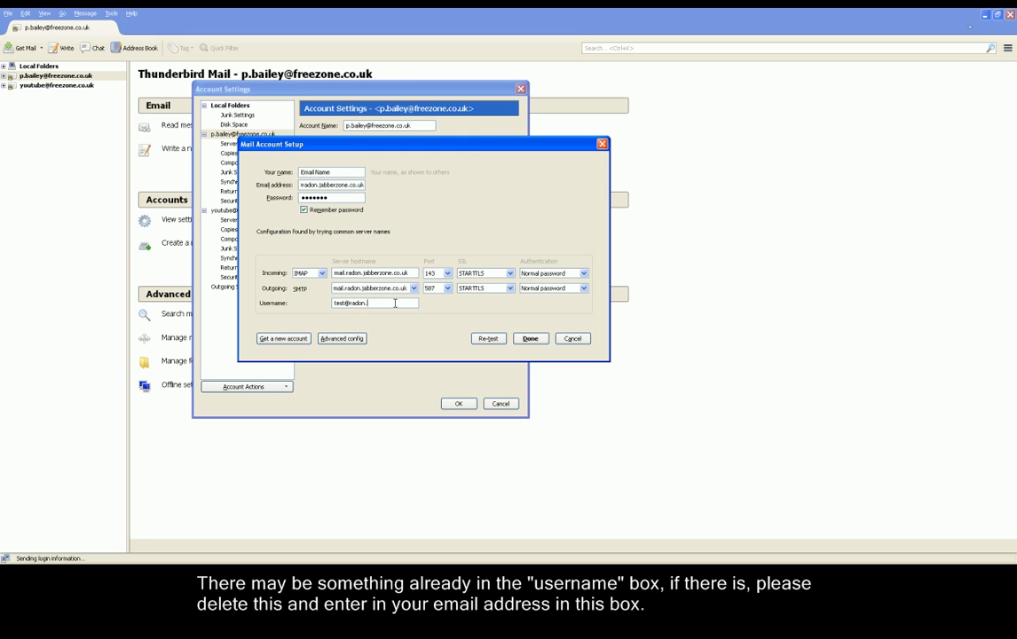
pyautogui.write('jabberzone.co.uk')
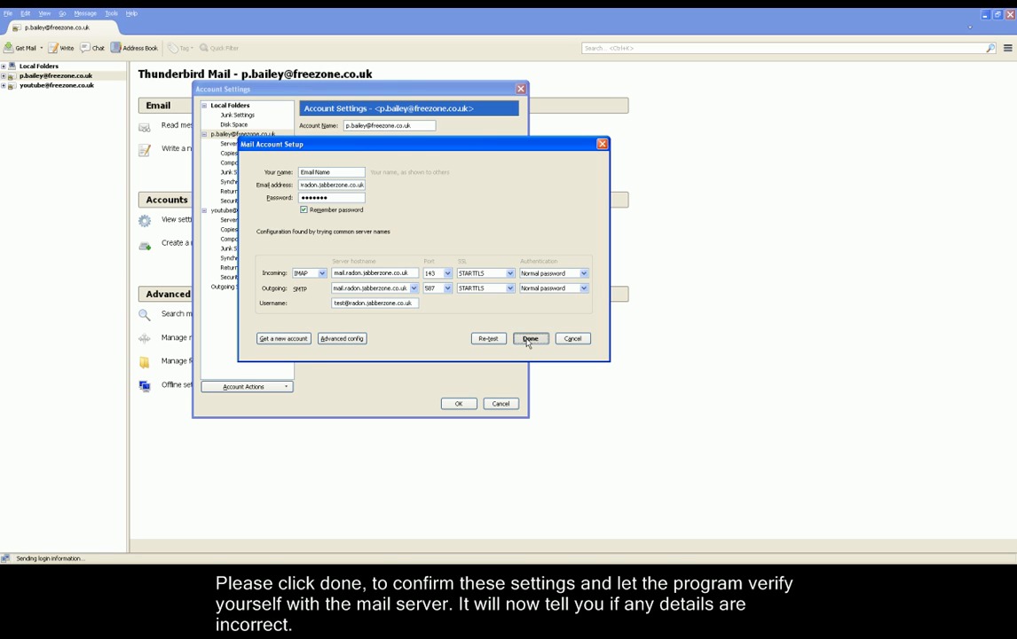
pyautogui.click(530, 339)
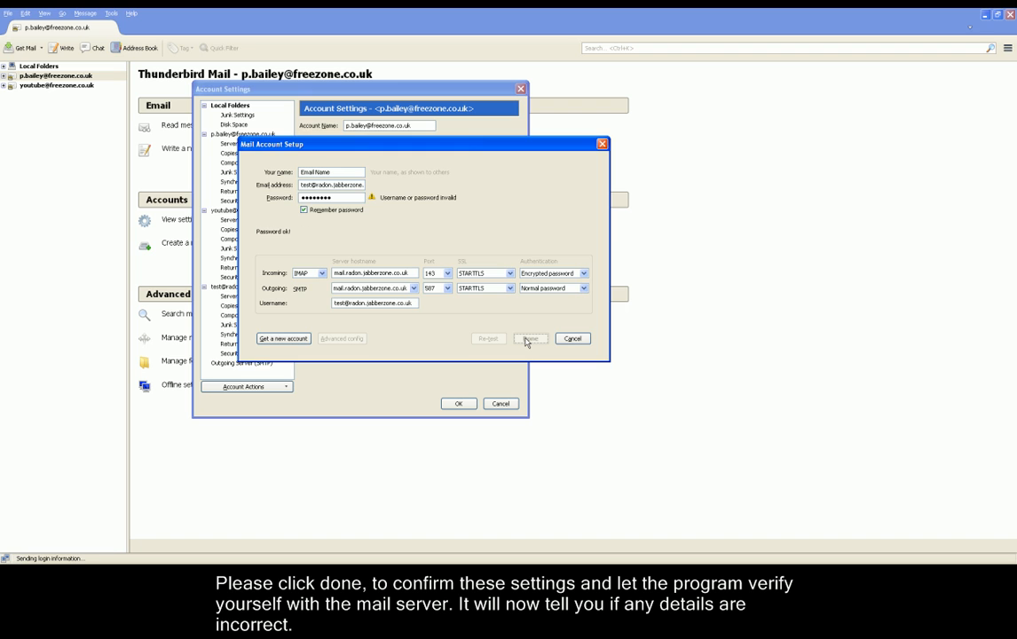
pyautogui.click(530, 338)
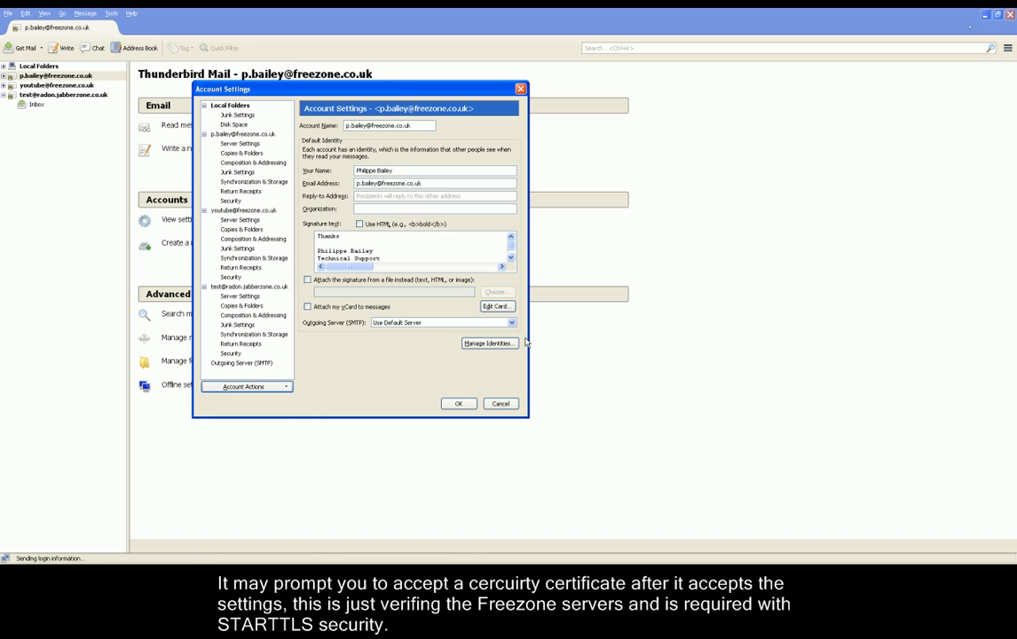
pyautogui.click(458, 403)
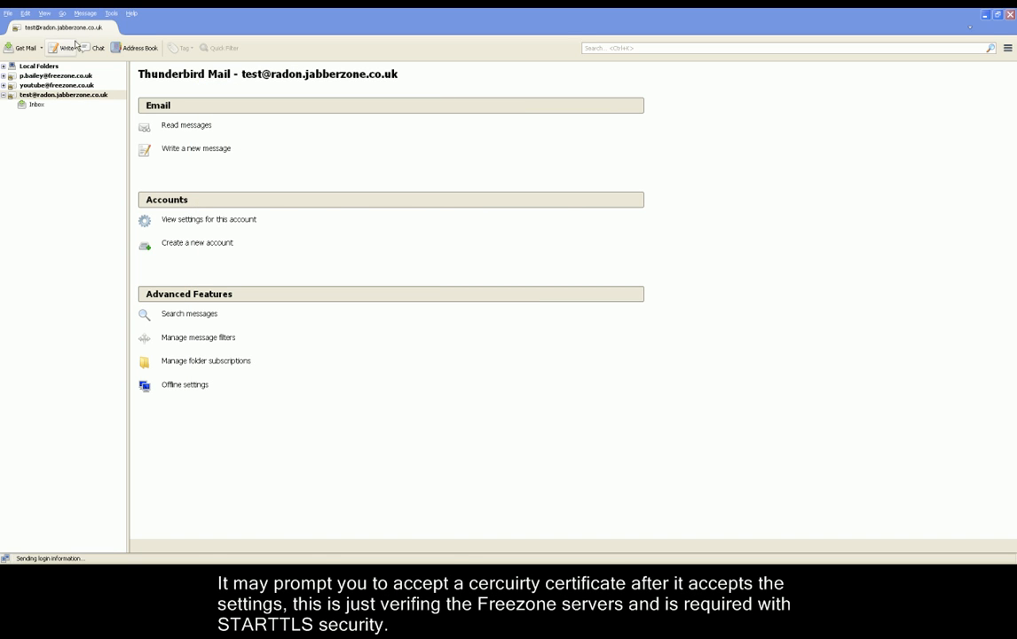
pyautogui.moveTo(62, 48)
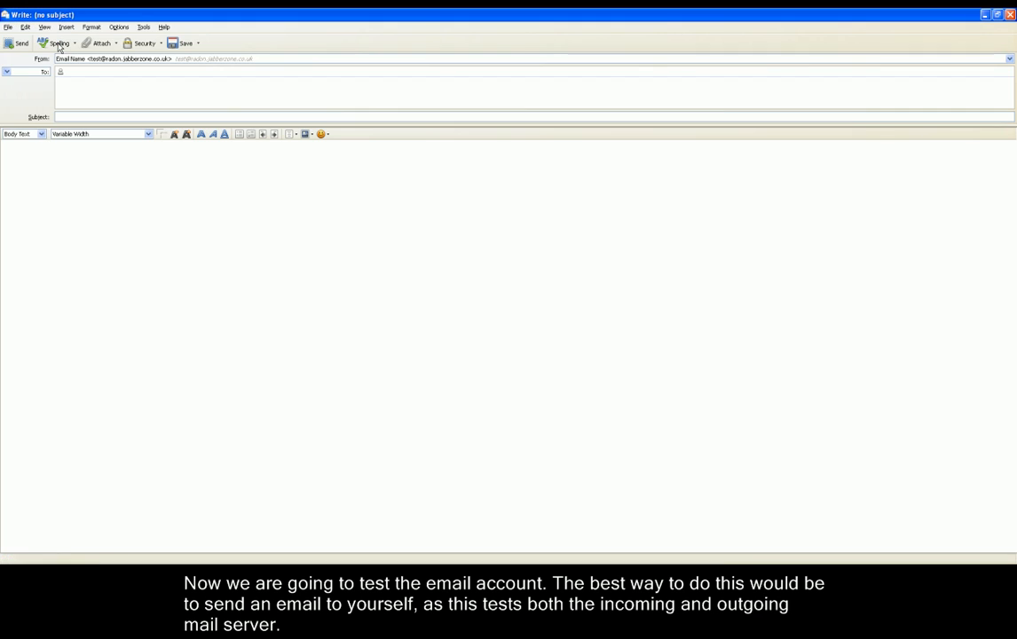
# Address a message to your saved contact with subject 'test 1' and send it.
pyautogui.click(103, 72)
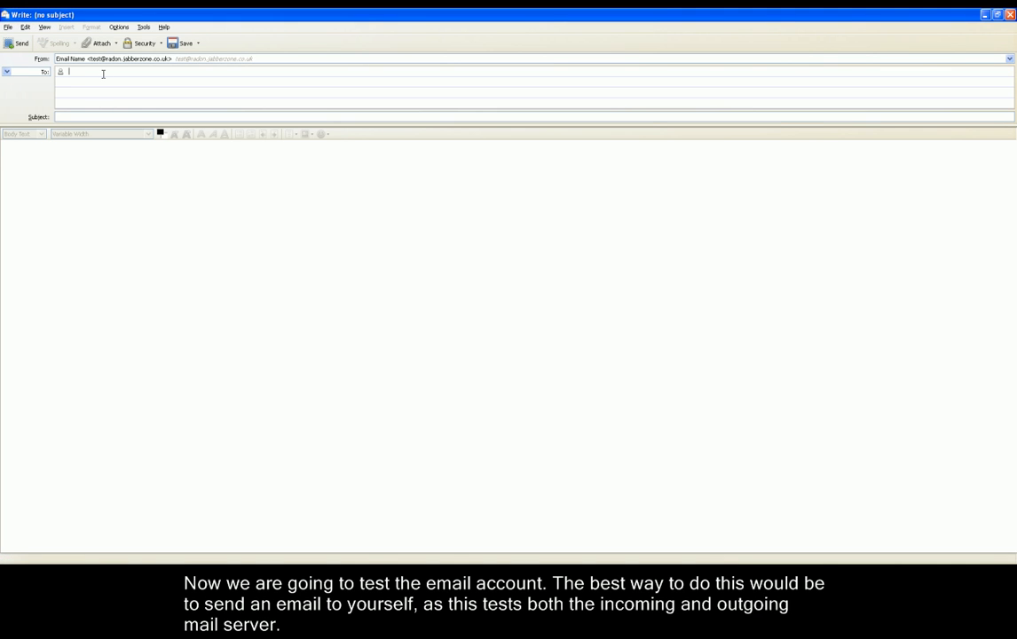
pyautogui.write('p')
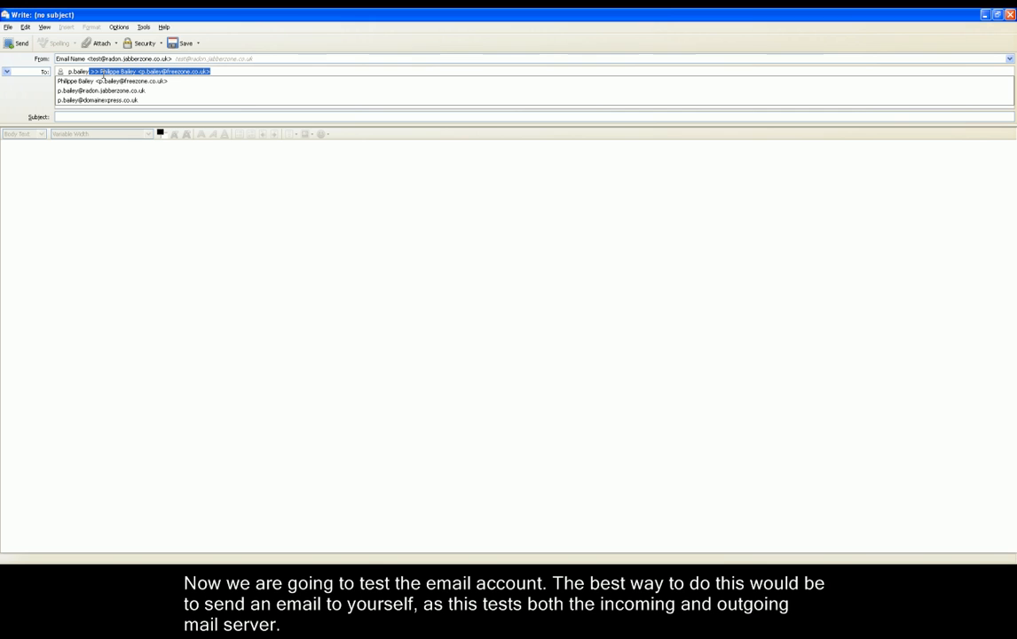
pyautogui.click(112, 81)
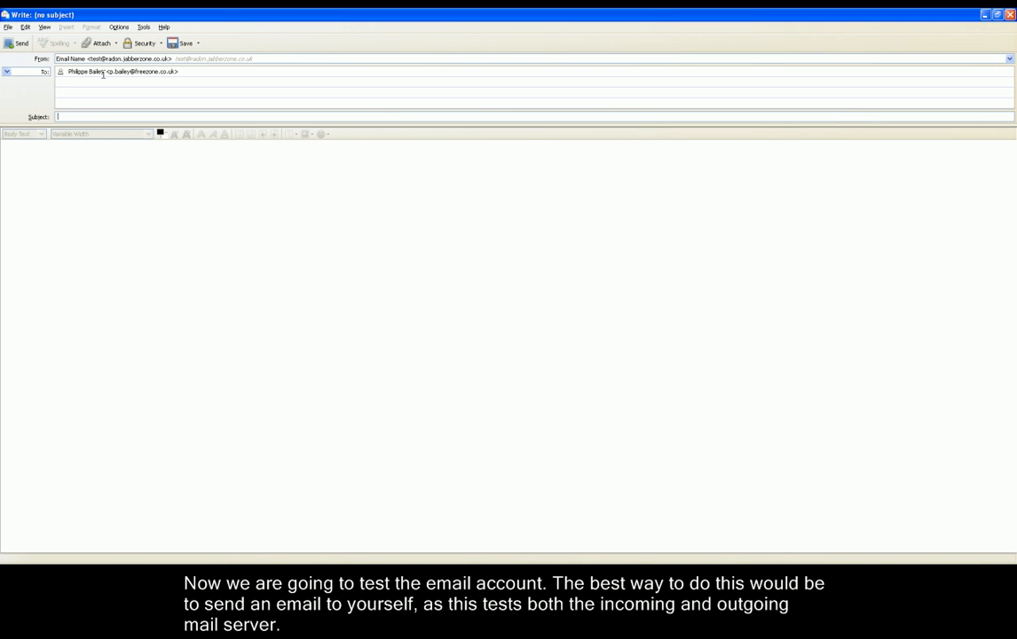
pyautogui.write('test 1')
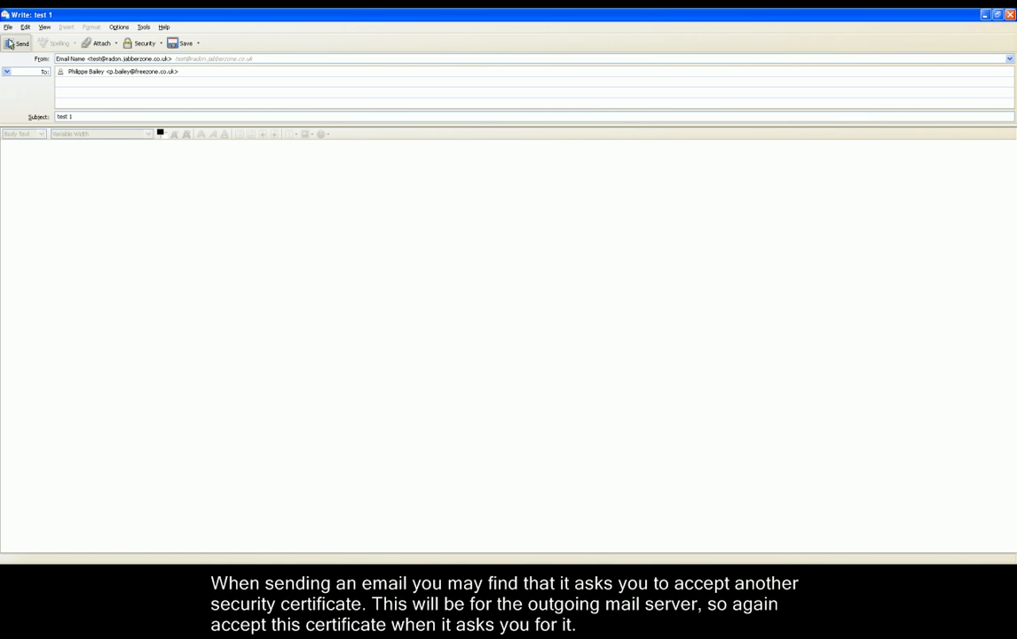
pyautogui.click(19, 43)
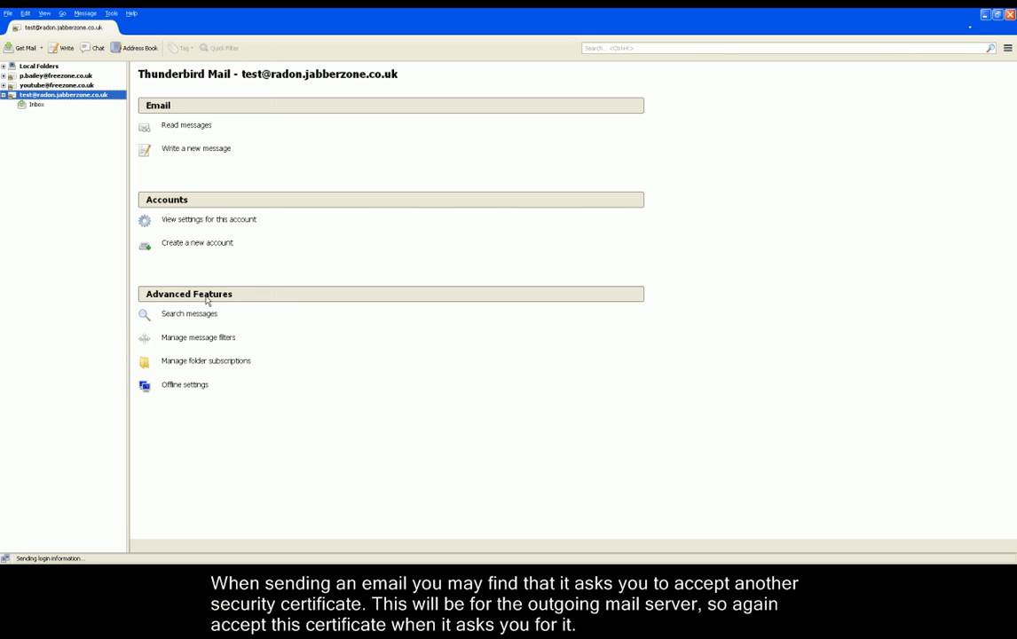
pyautogui.click(196, 148)
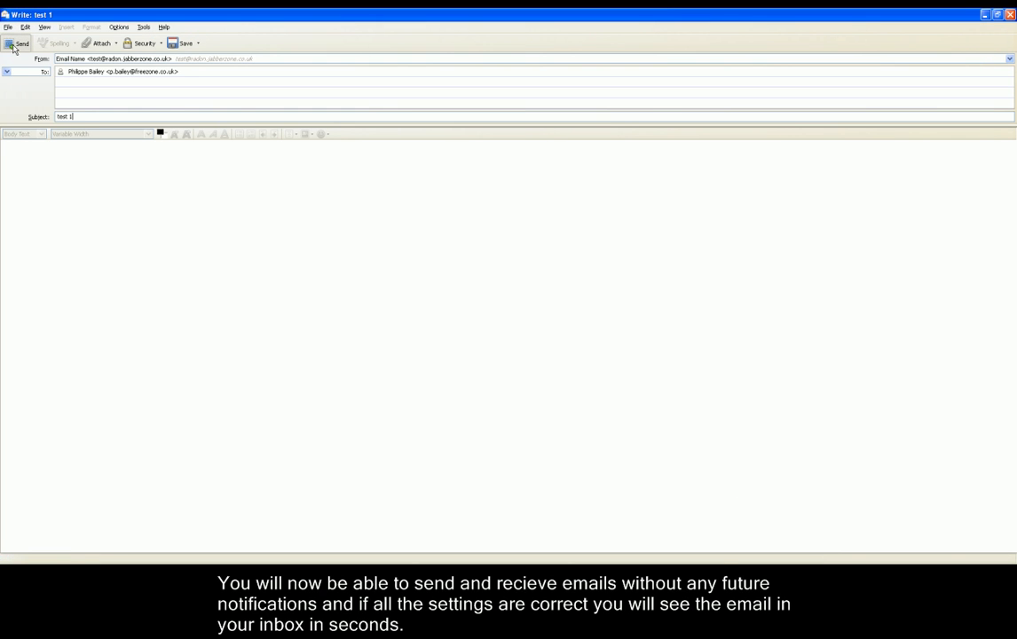
pyautogui.click(18, 42)
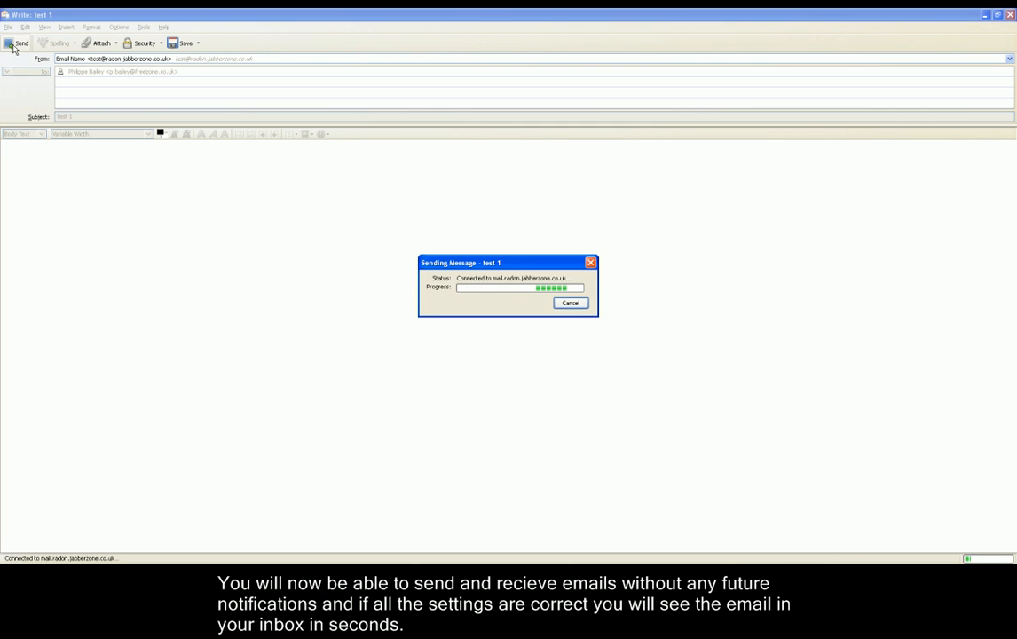